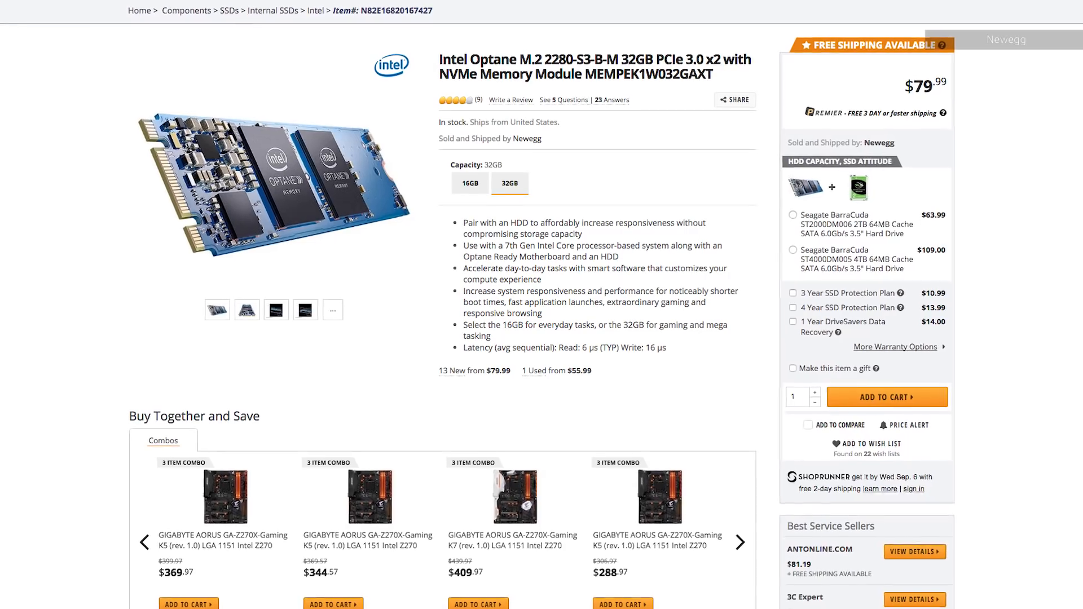
pyautogui.scroll(-3)
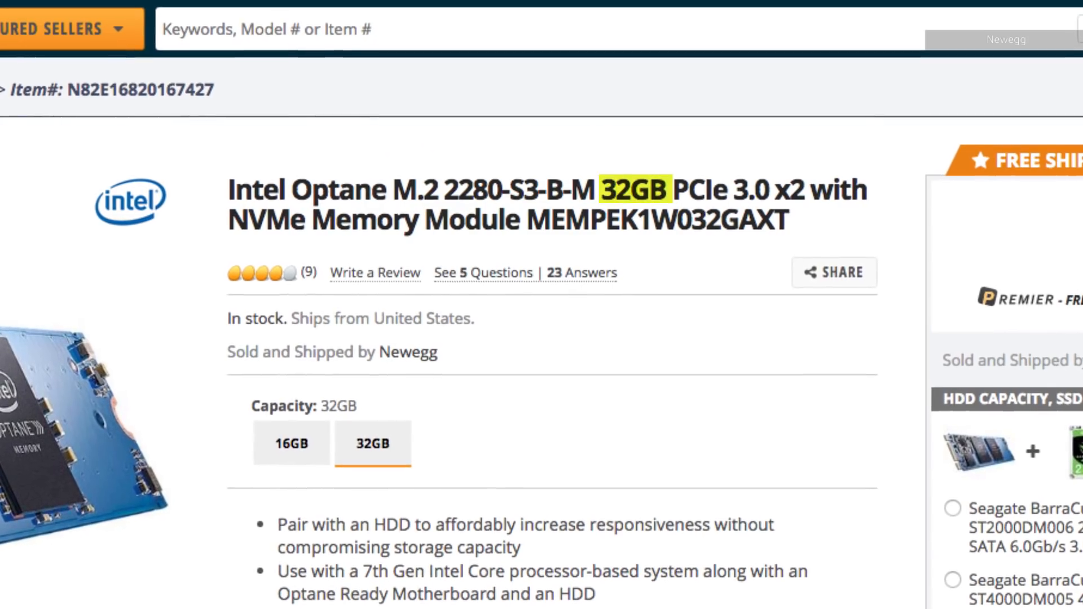
pyautogui.scroll(-3)
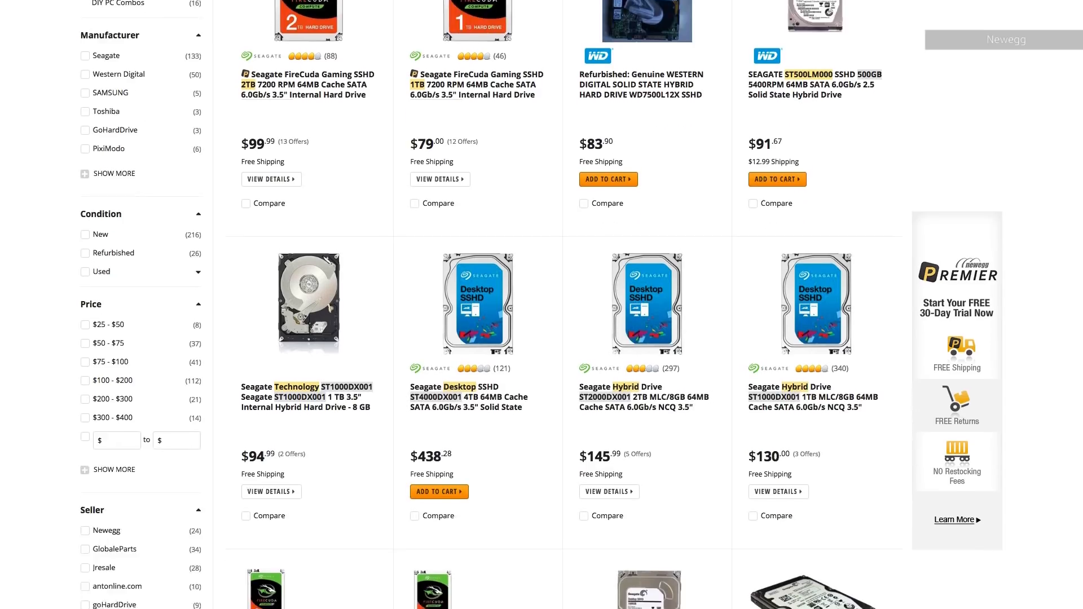
pyautogui.scroll(-3)
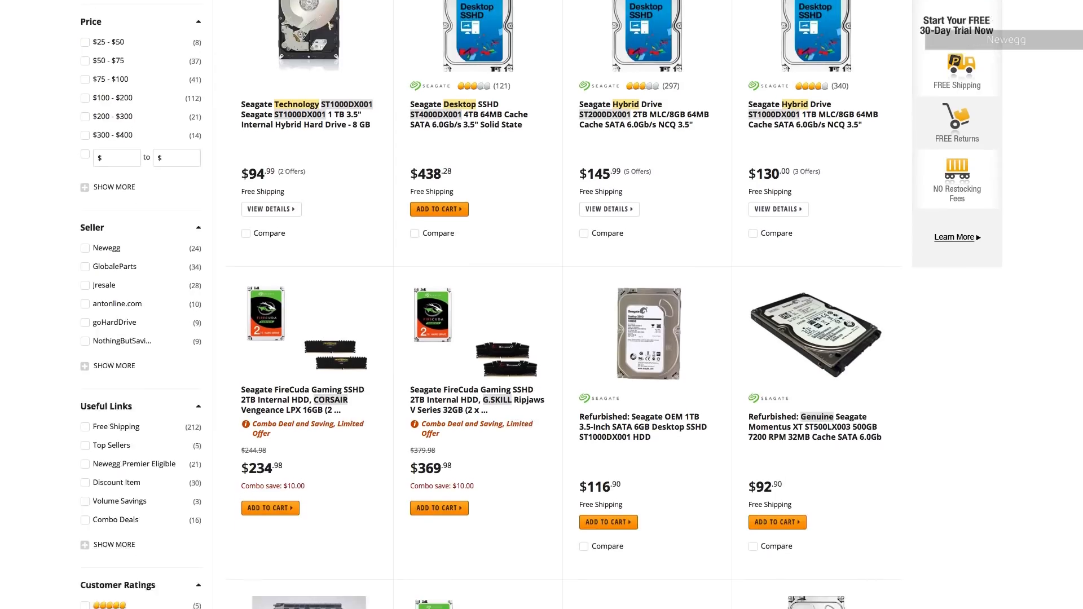
pyautogui.scroll(-3)
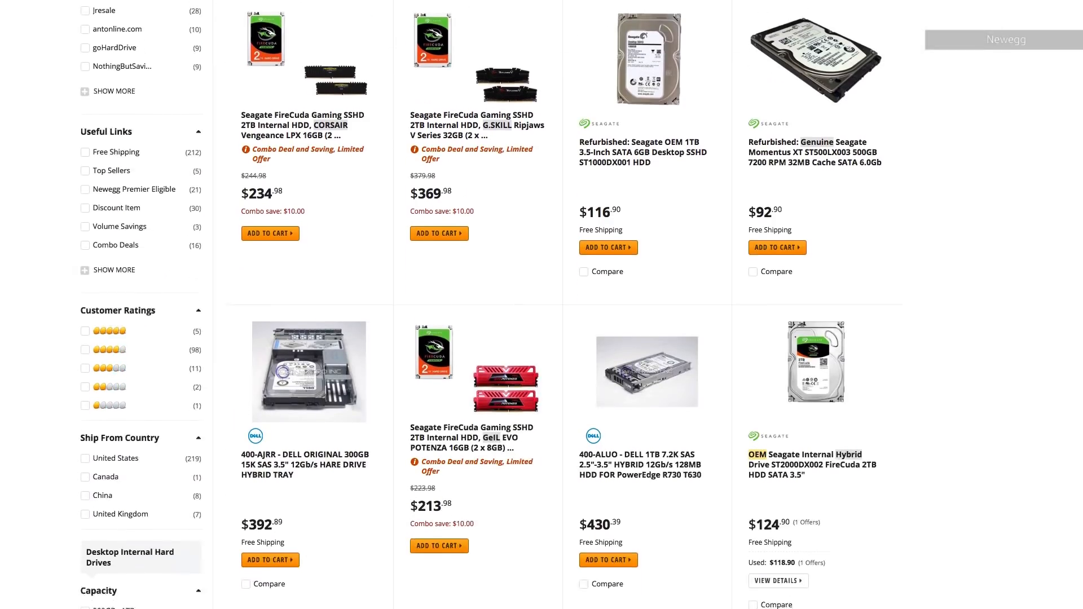